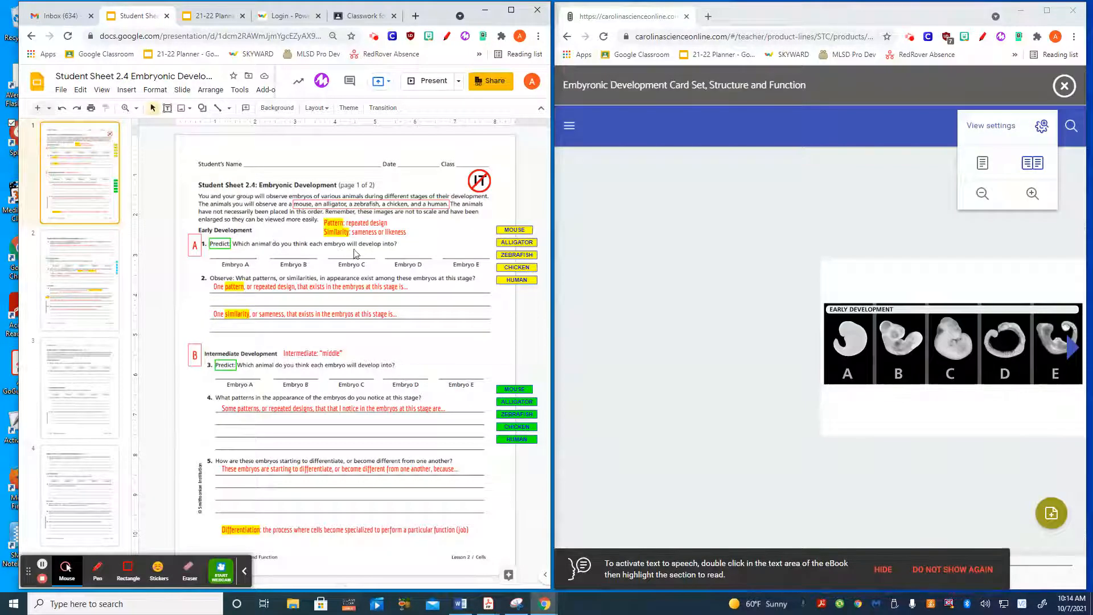
pyautogui.moveTo(387, 253)
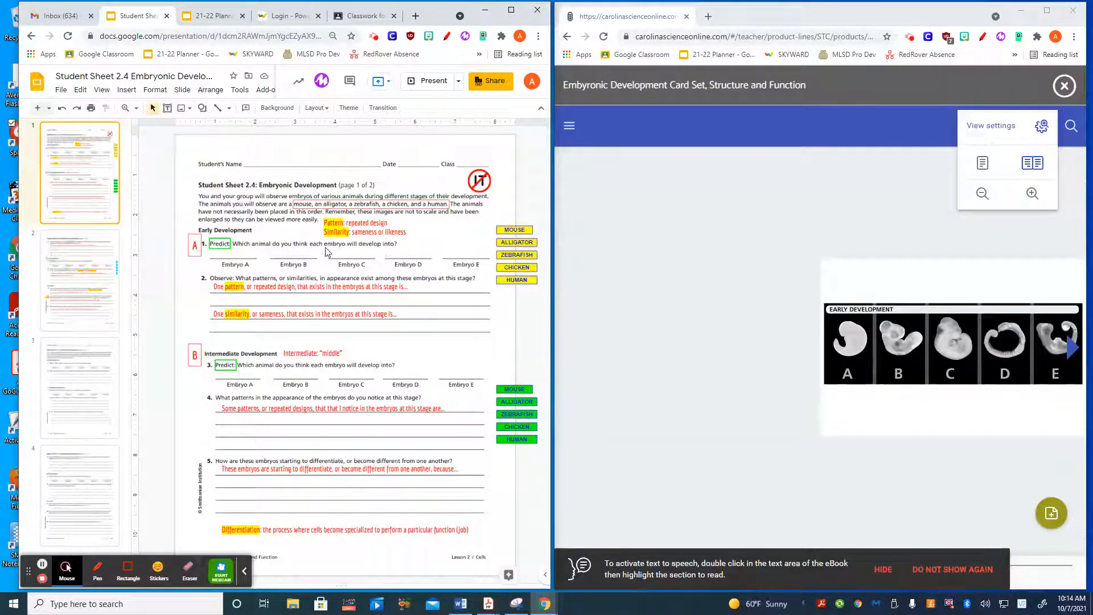
pyautogui.moveTo(293, 253)
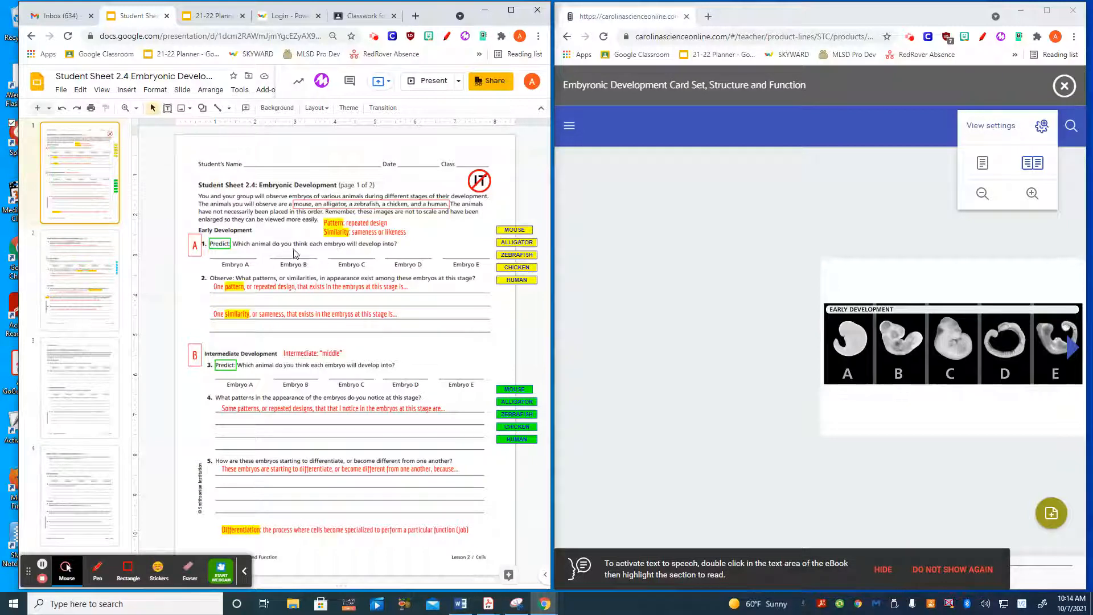
pyautogui.moveTo(383, 253)
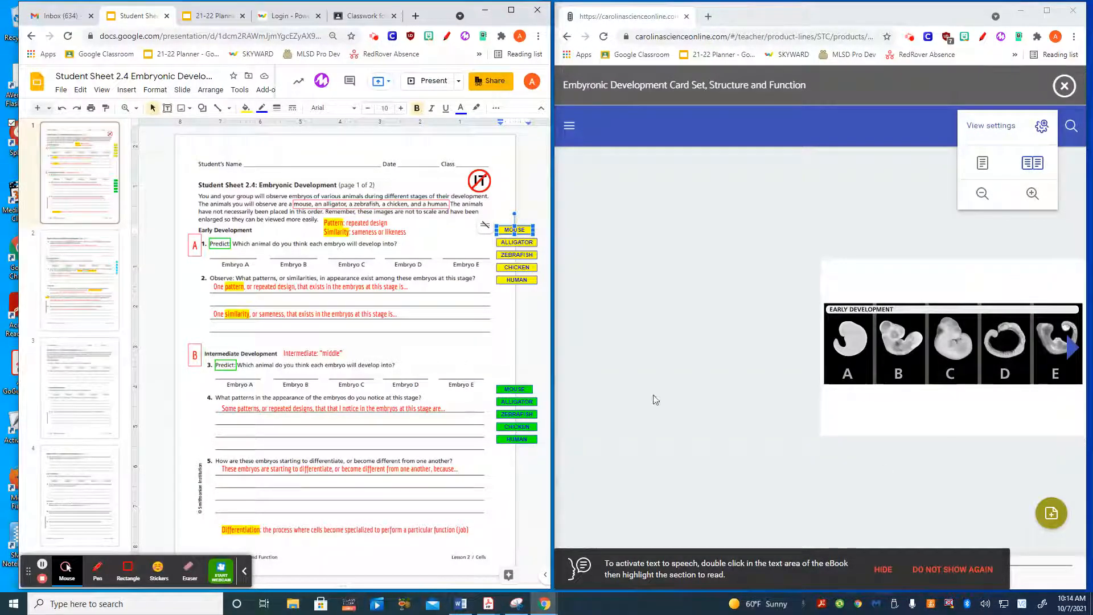
pyautogui.moveTo(704, 471)
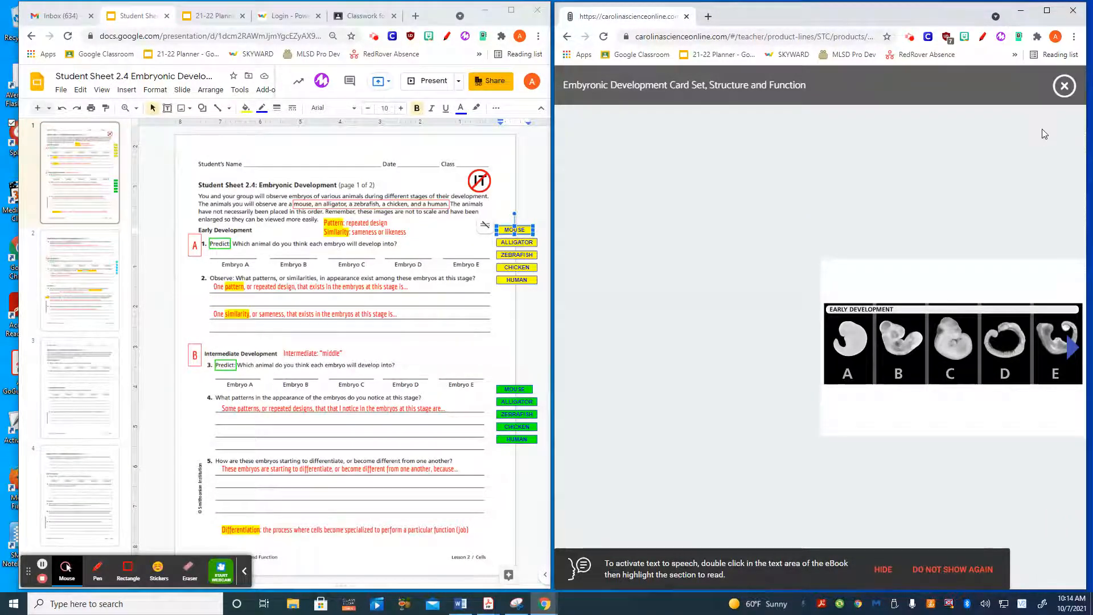
# - Switch the embryo card set viewer to single-page view so cards A–E fill the page
pyautogui.click(1042, 127)
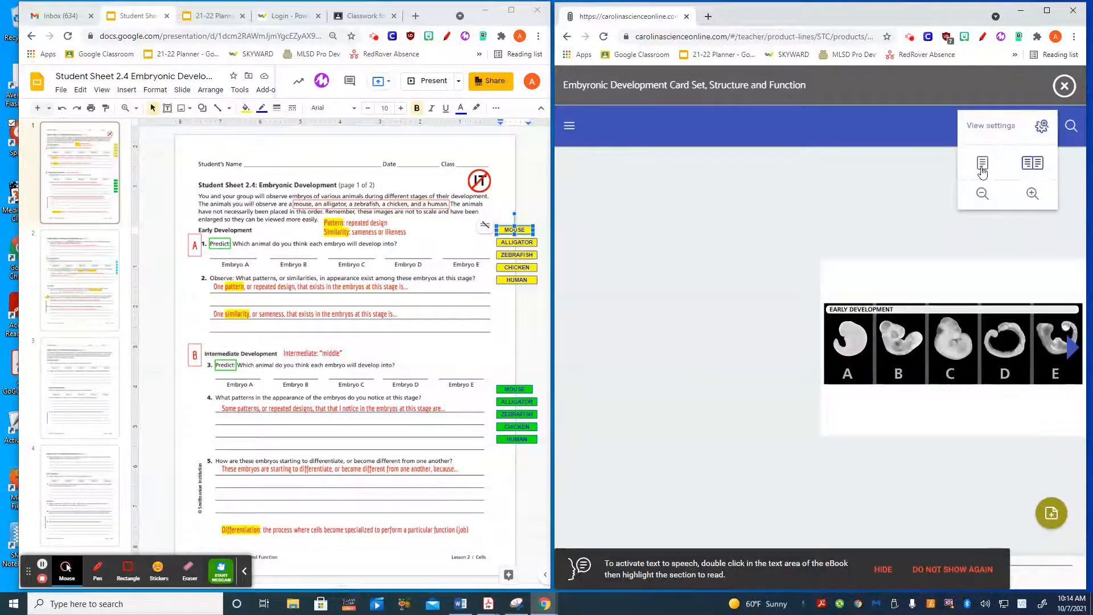
pyautogui.click(982, 162)
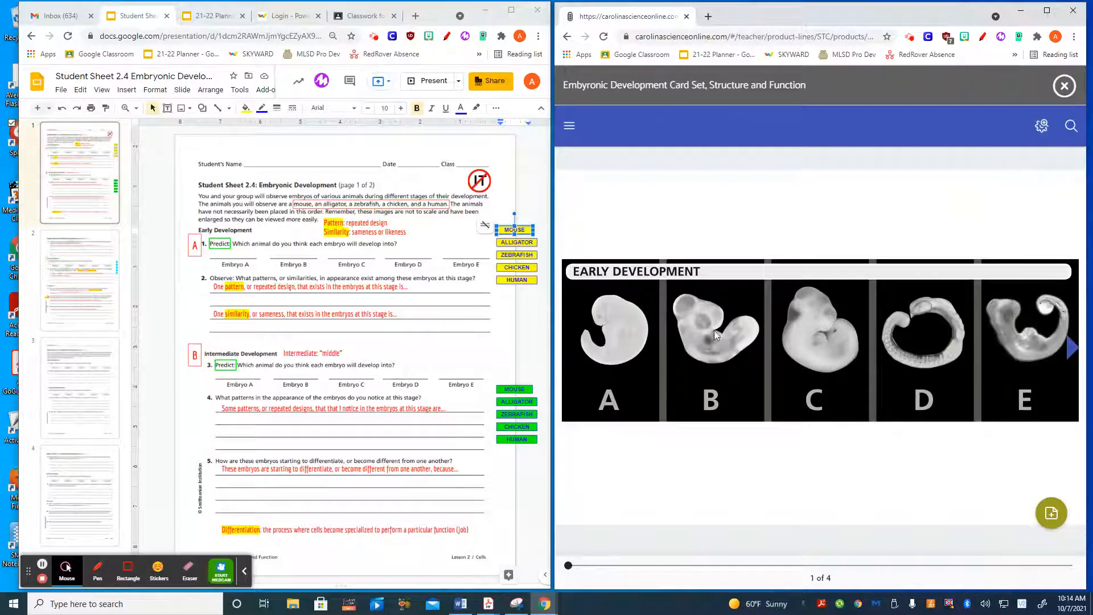
pyautogui.moveTo(601, 373)
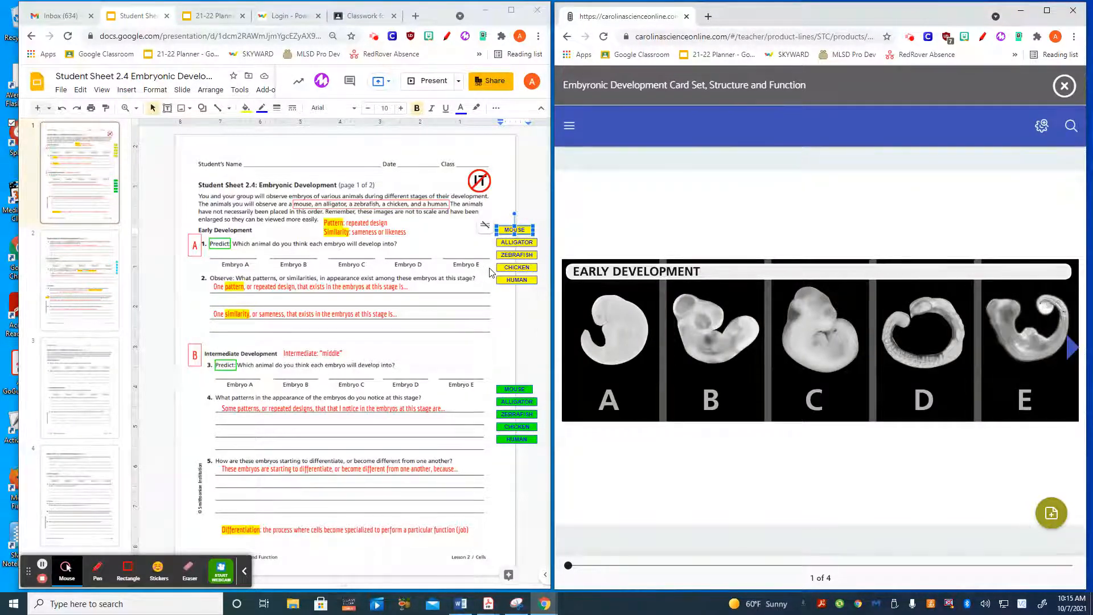
pyautogui.moveTo(881, 416)
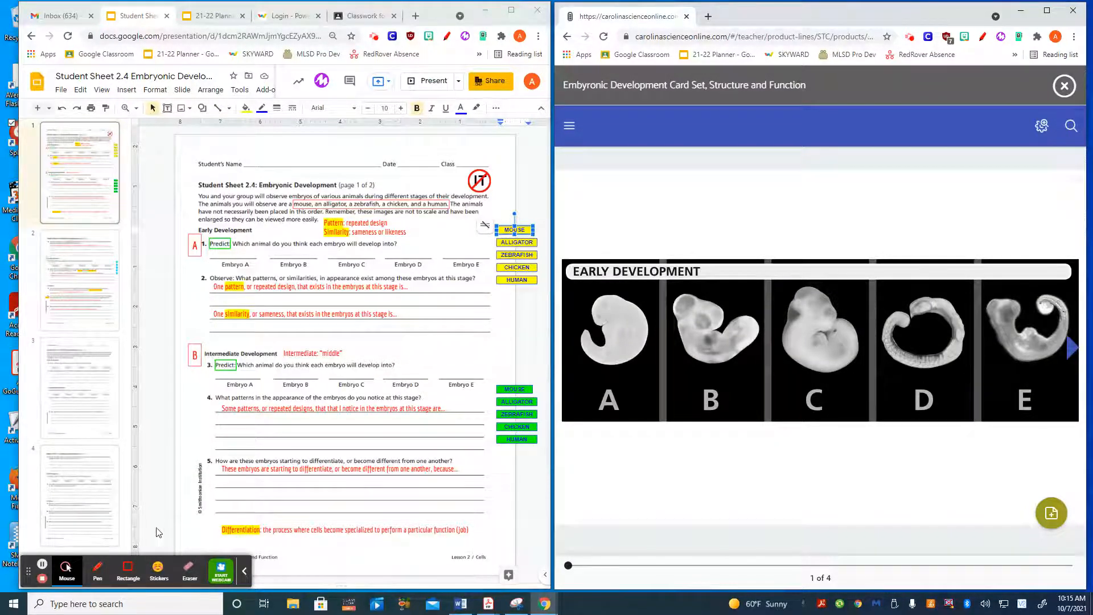
pyautogui.moveTo(242, 297)
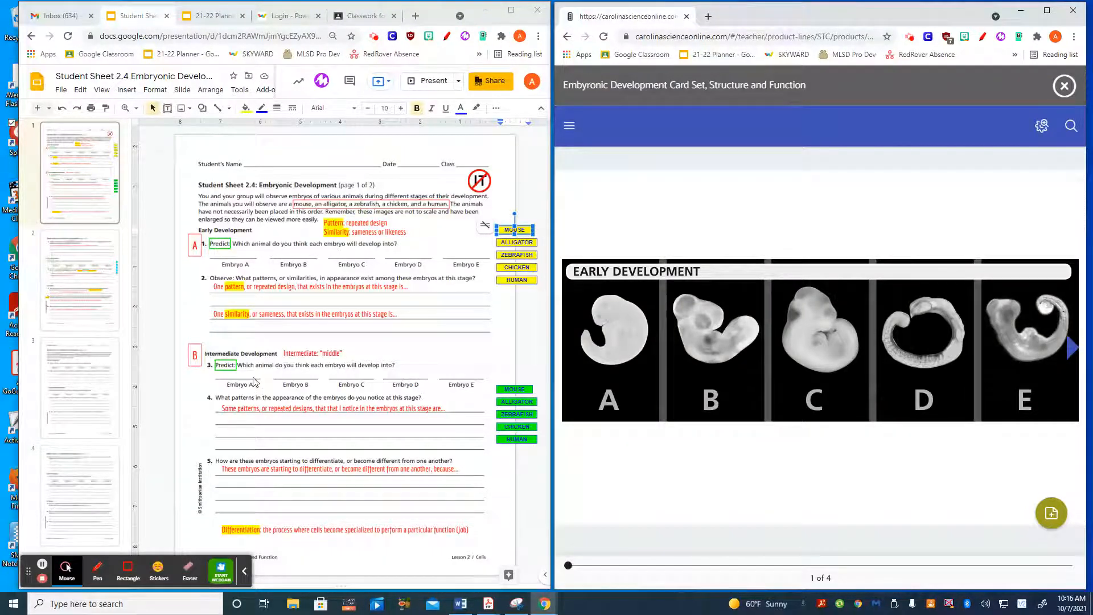
pyautogui.moveTo(334, 355)
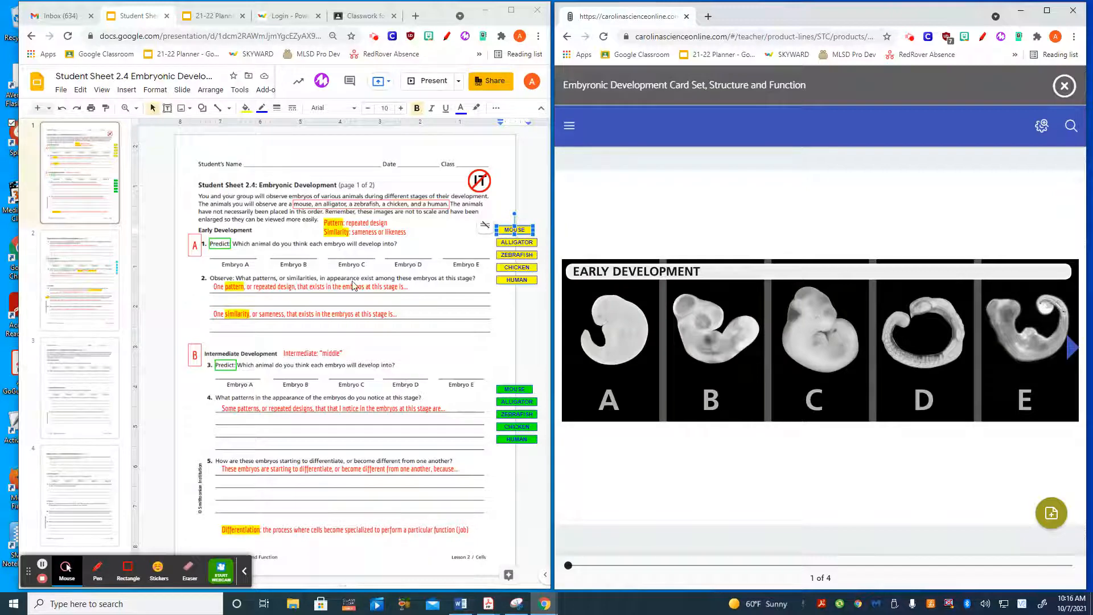
pyautogui.moveTo(467, 378)
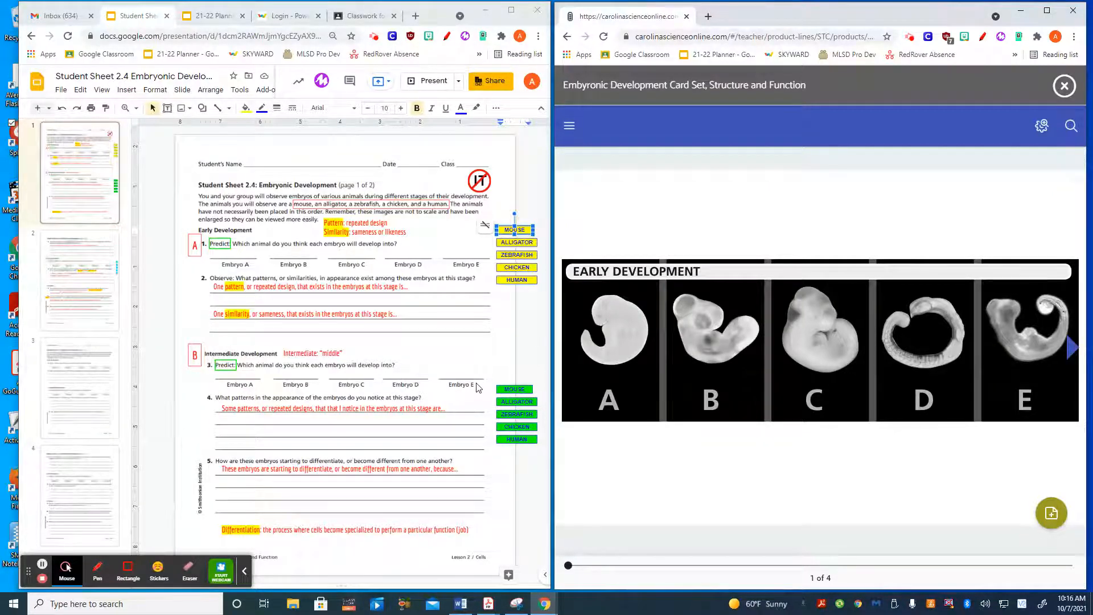
pyautogui.moveTo(450, 394)
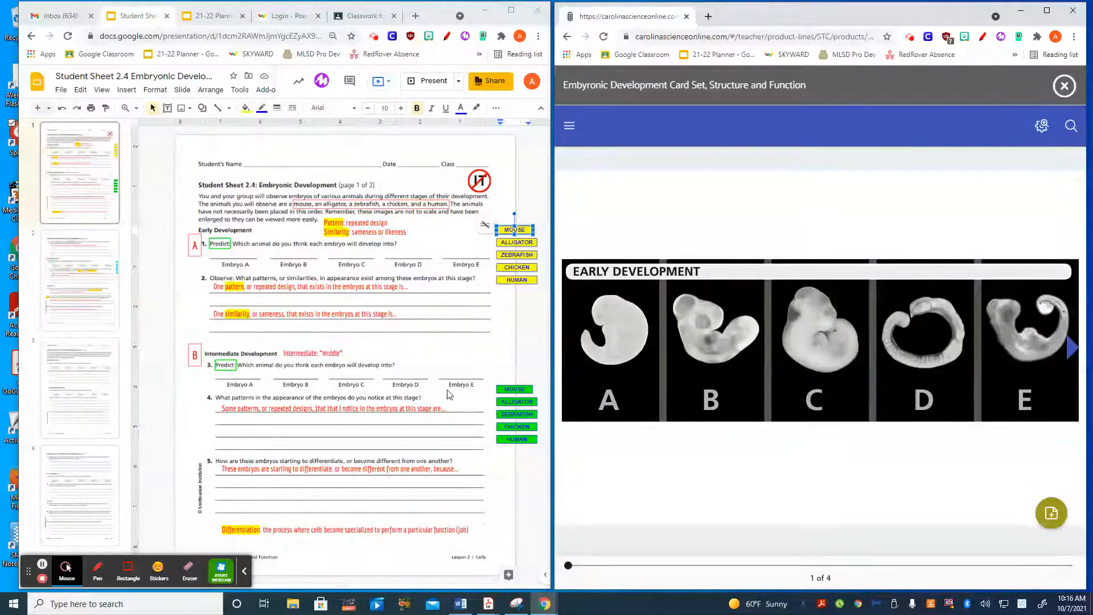
pyautogui.moveTo(268, 434)
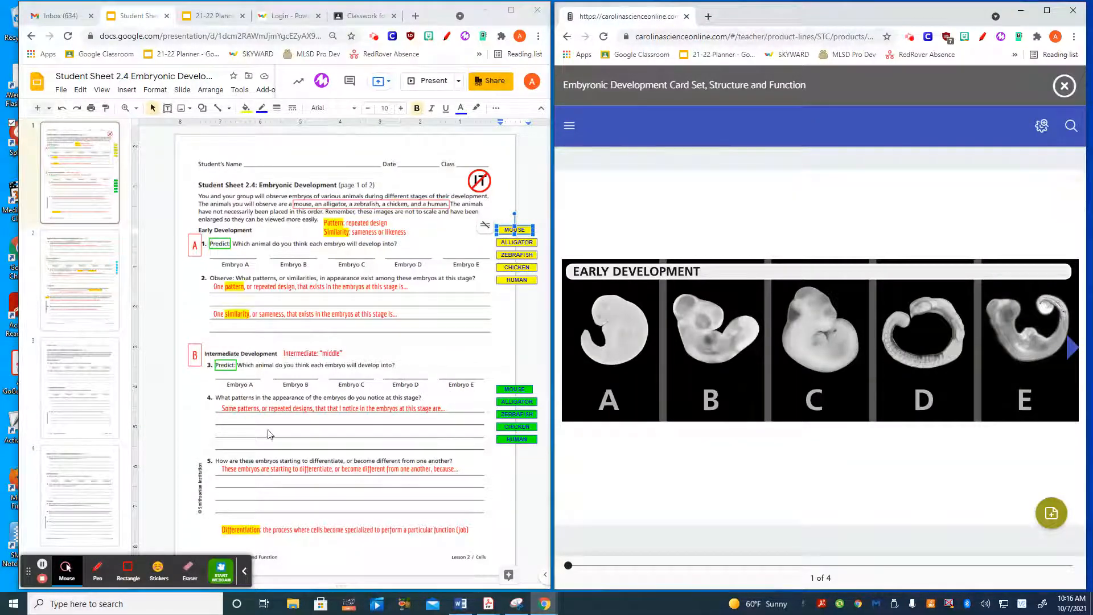
pyautogui.moveTo(263, 540)
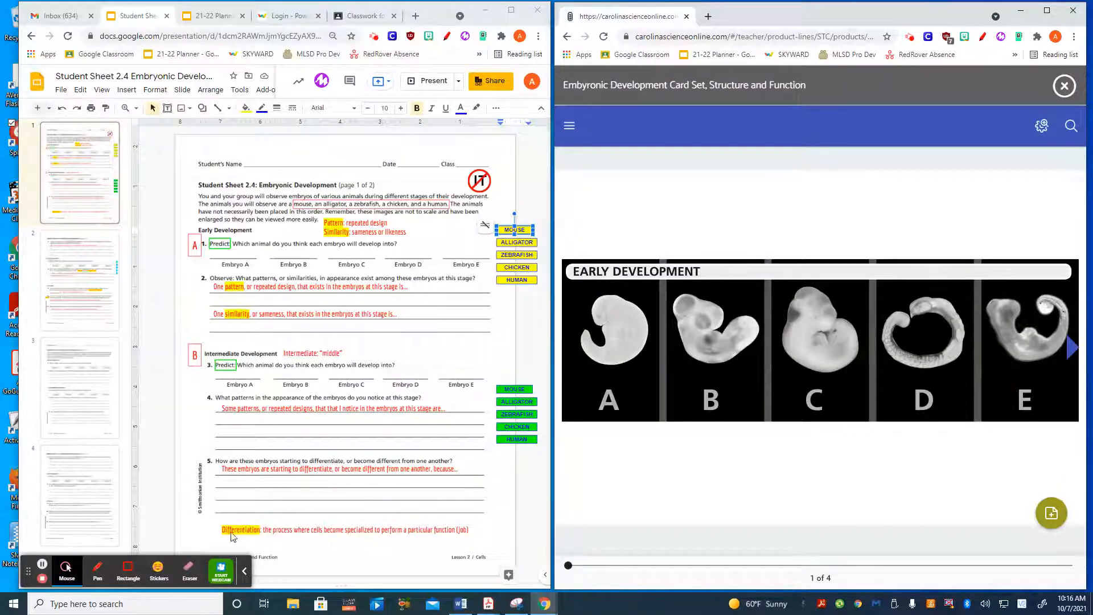
pyautogui.moveTo(328, 539)
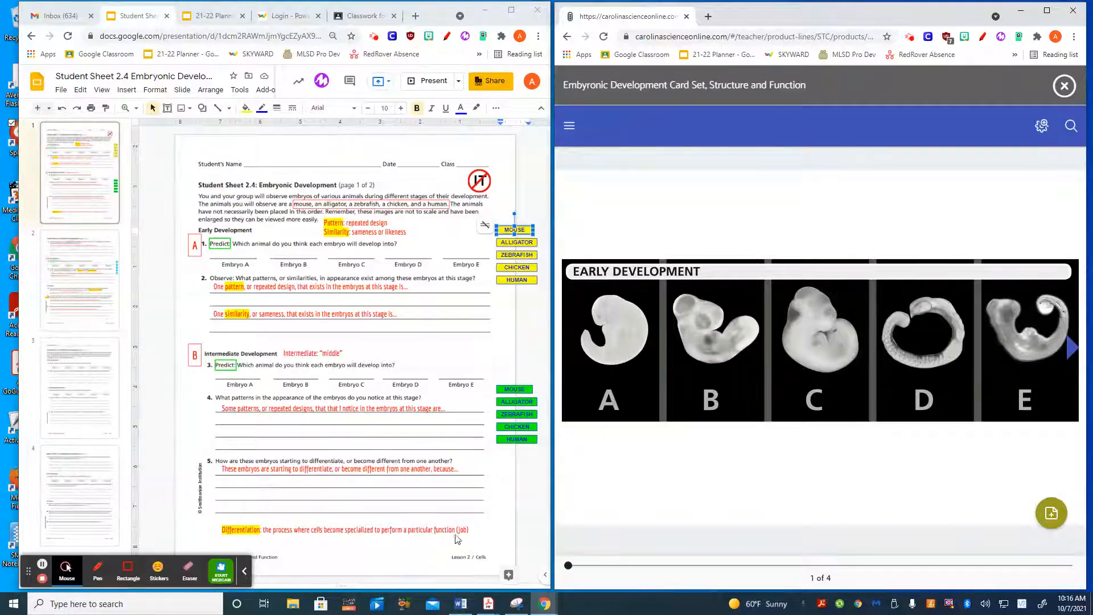
pyautogui.moveTo(122, 383)
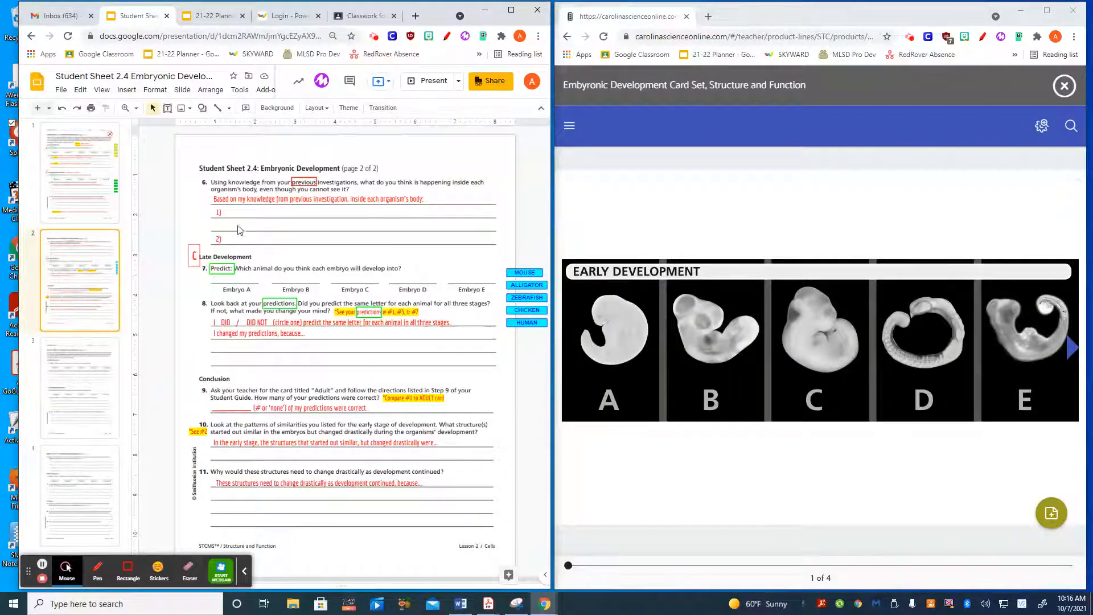
pyautogui.moveTo(413, 203)
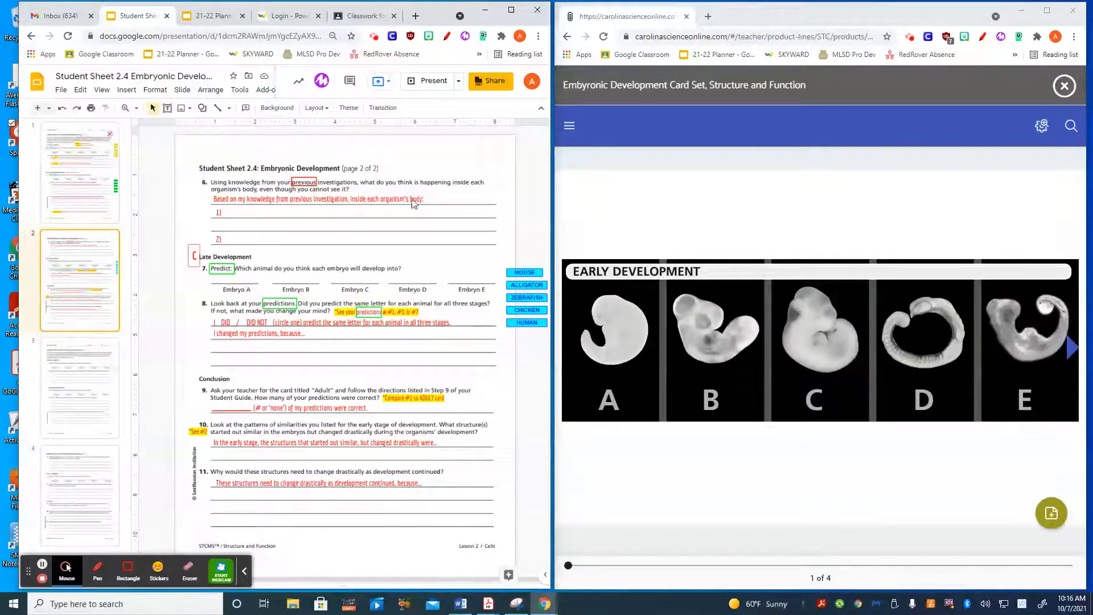
pyautogui.moveTo(464, 215)
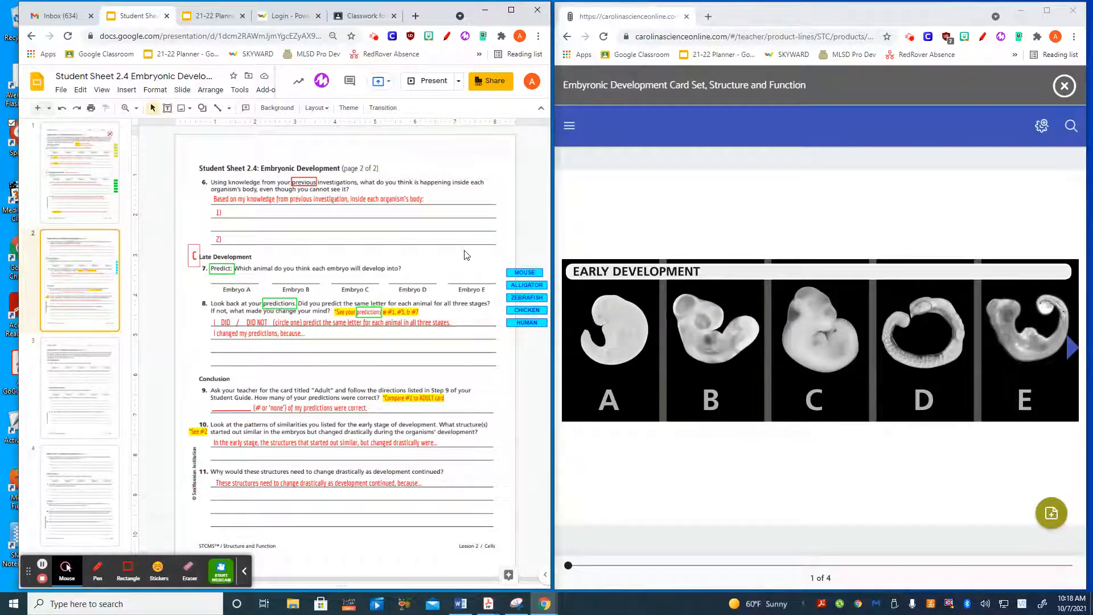
pyautogui.moveTo(332, 567)
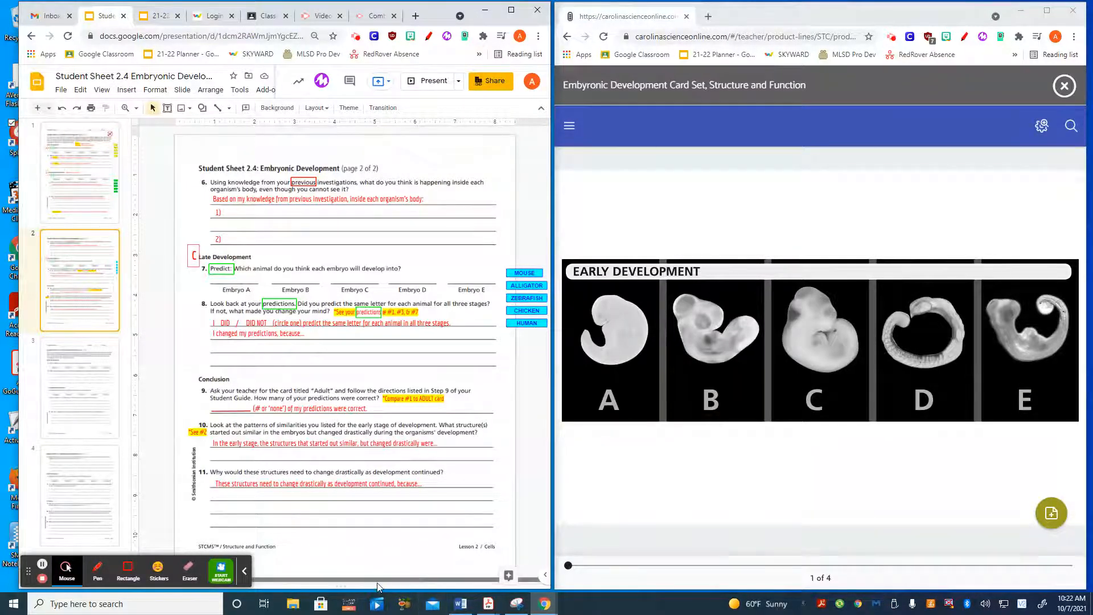
pyautogui.moveTo(166, 108)
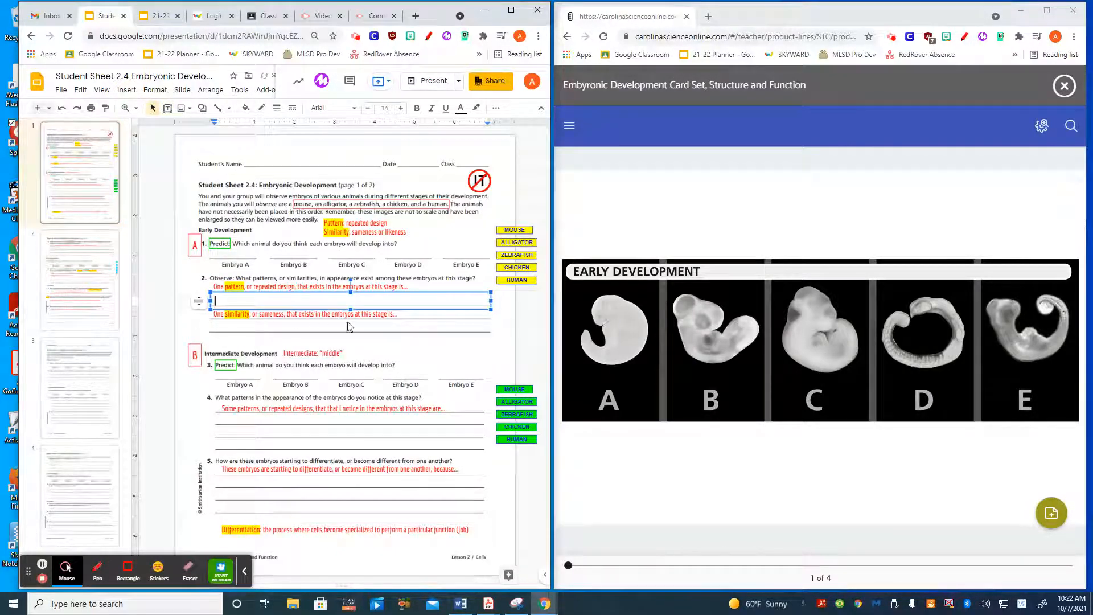
pyautogui.moveTo(140, 452)
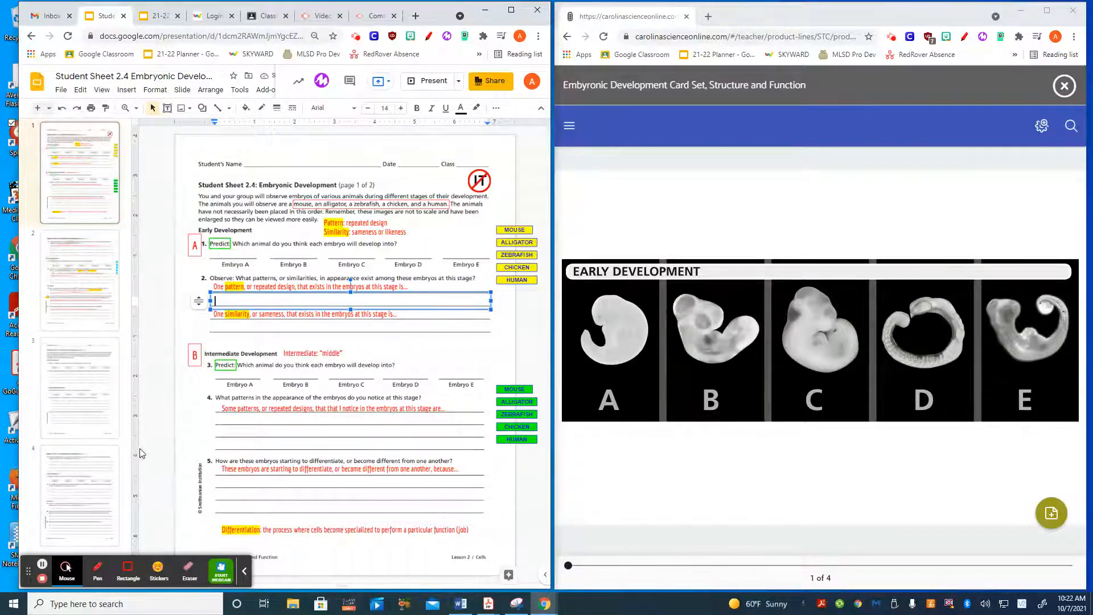